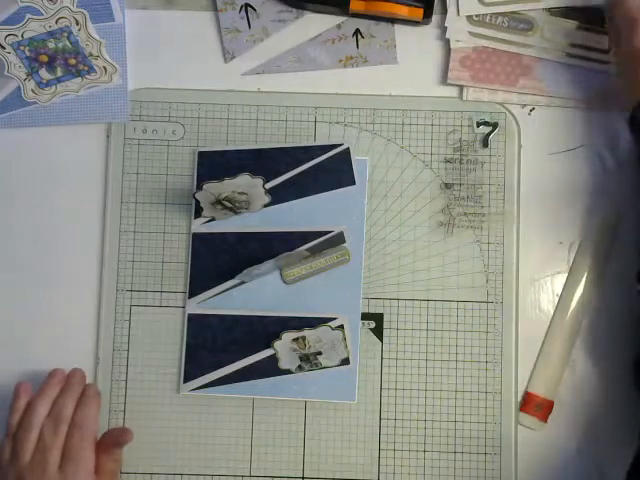
mouse_move(590, 80)
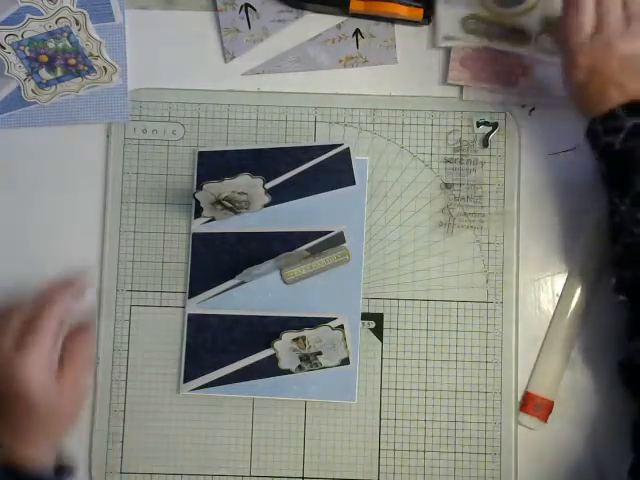